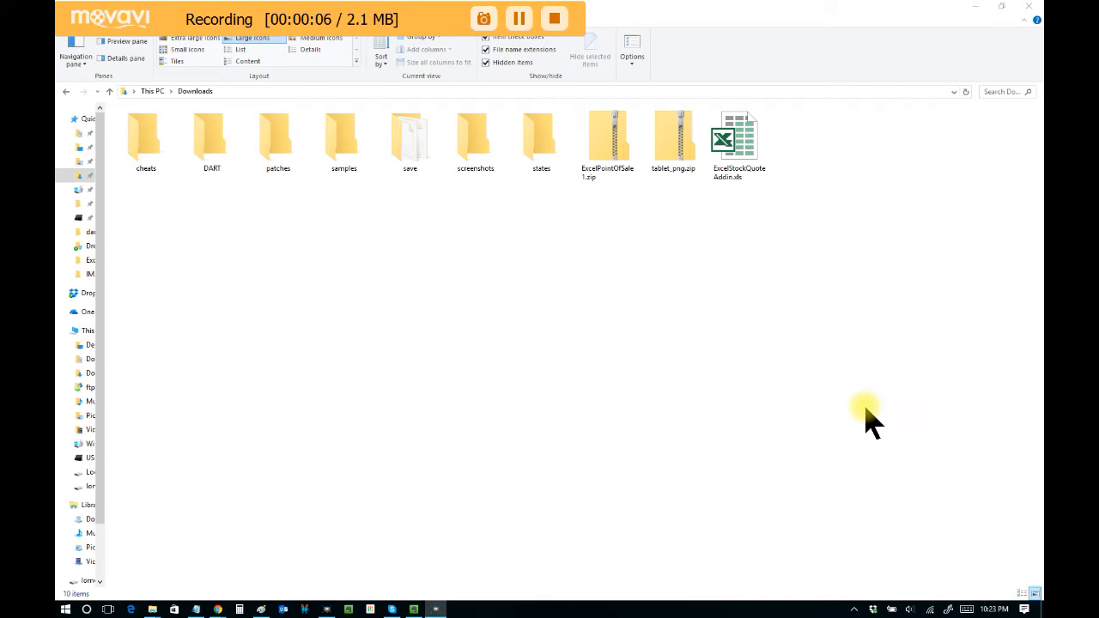
pyautogui.moveTo(902, 447)
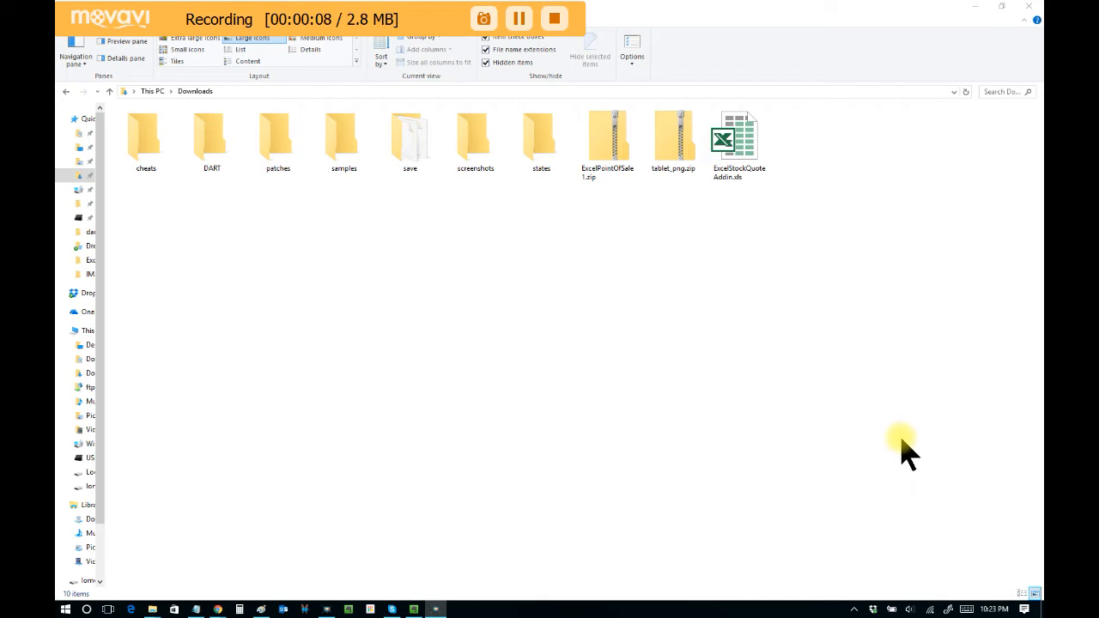
pyautogui.moveTo(893, 443)
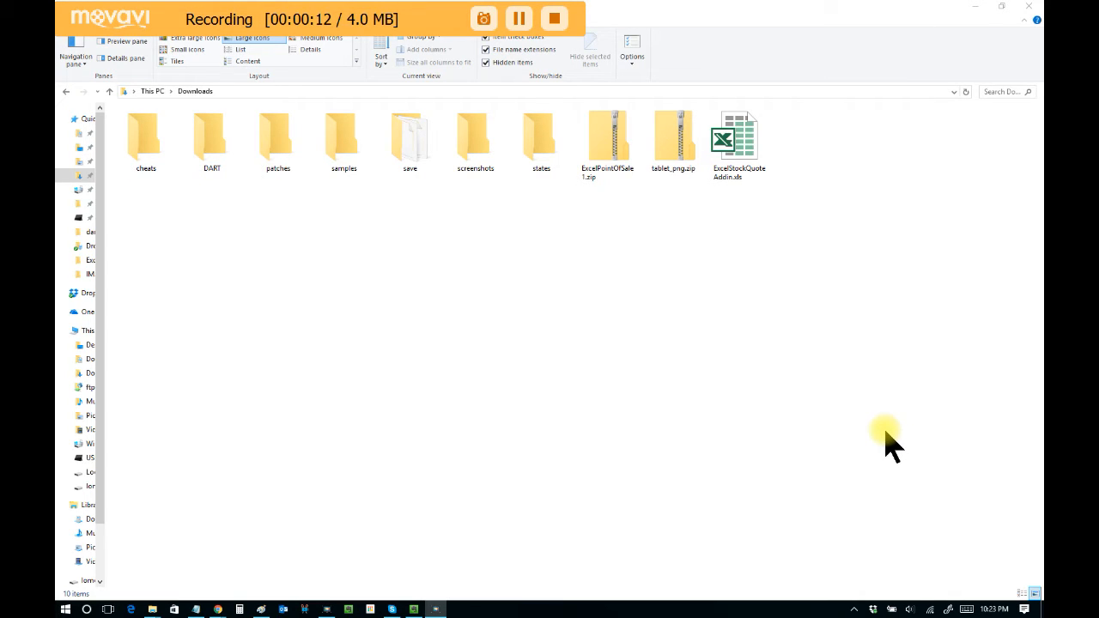
# Select the ExcelStockQuoteAddin workbook in the Downloads folder
pyautogui.click(739, 138)
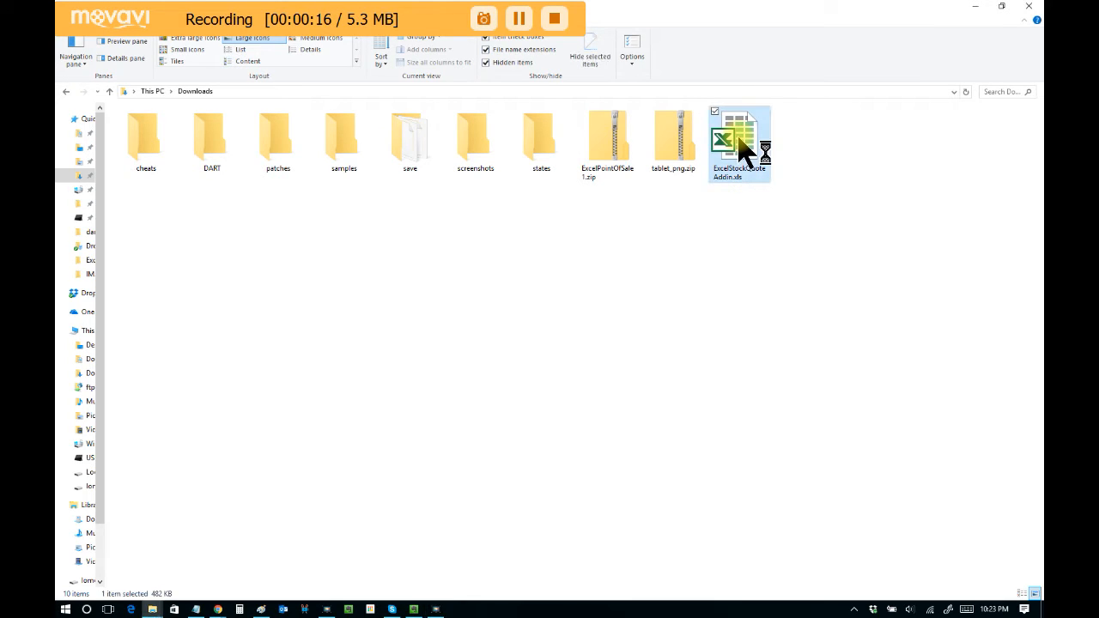
# Launch the ExcelStockQuoteAddin workbook so Excel loads the Stock Quotes form
pyautogui.doubleClick(739, 137)
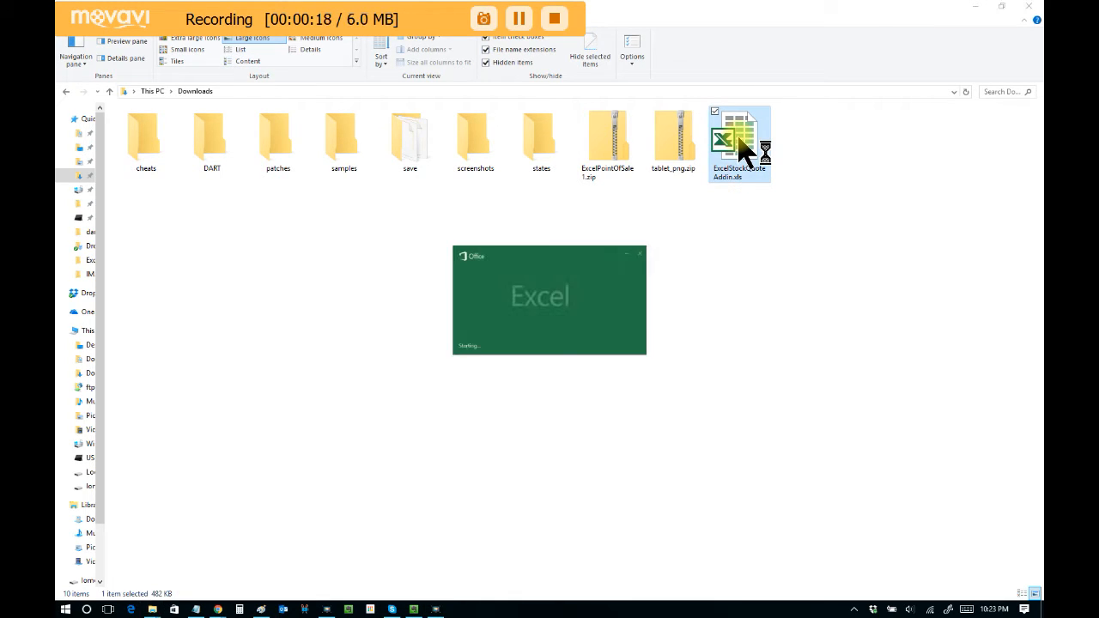
pyautogui.doubleClick(739, 138)
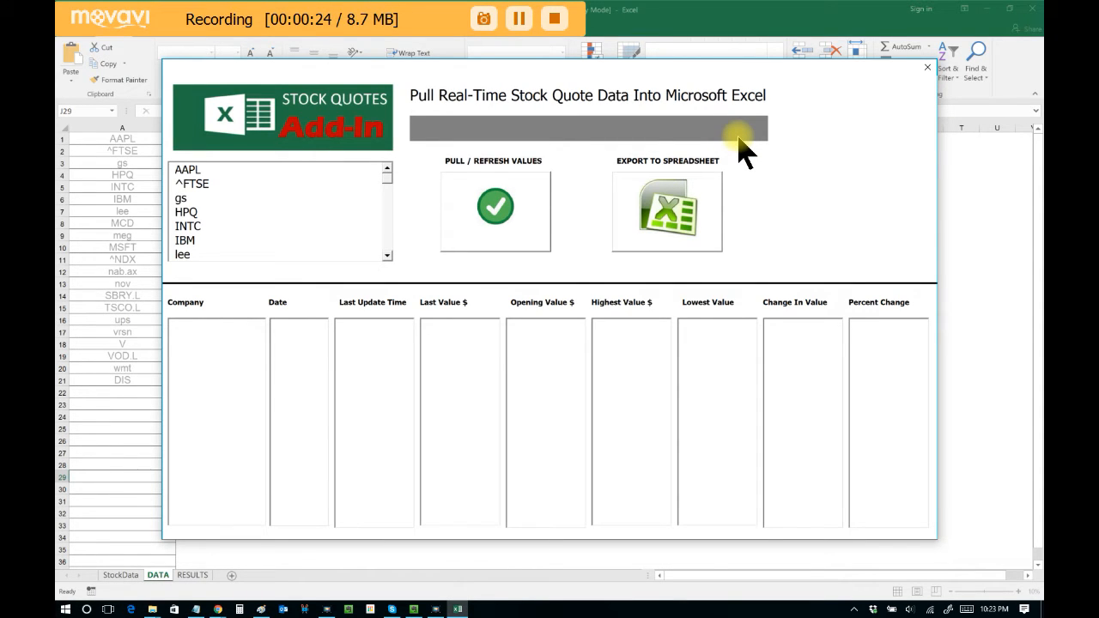
# Select tickers like INTC, IBM and MSFT and pull their live quote values
pyautogui.click(188, 170)
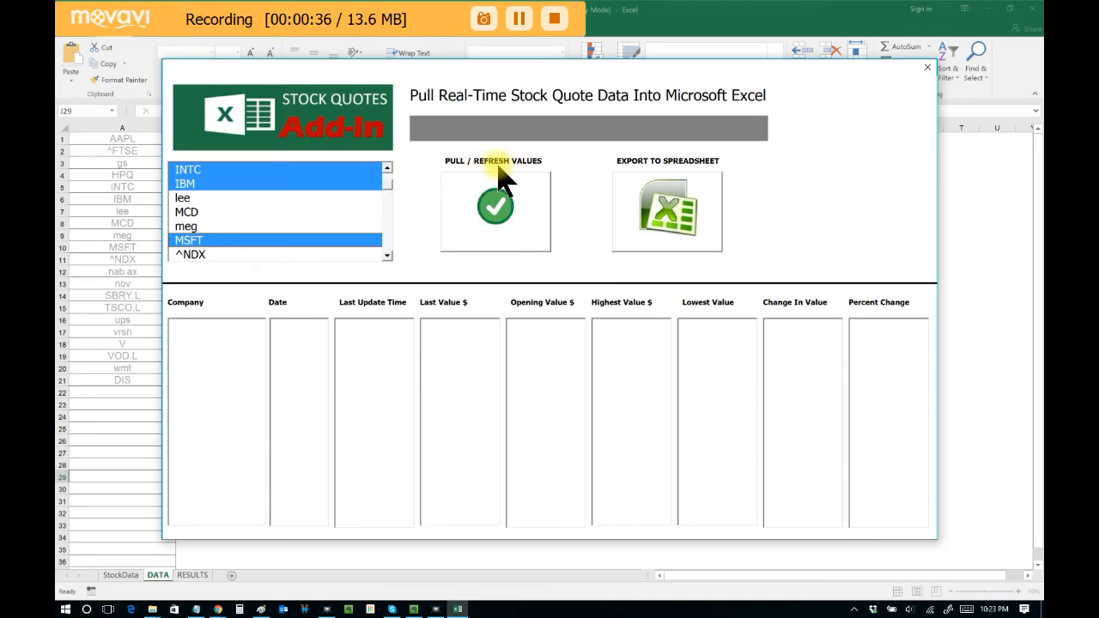
pyautogui.click(495, 213)
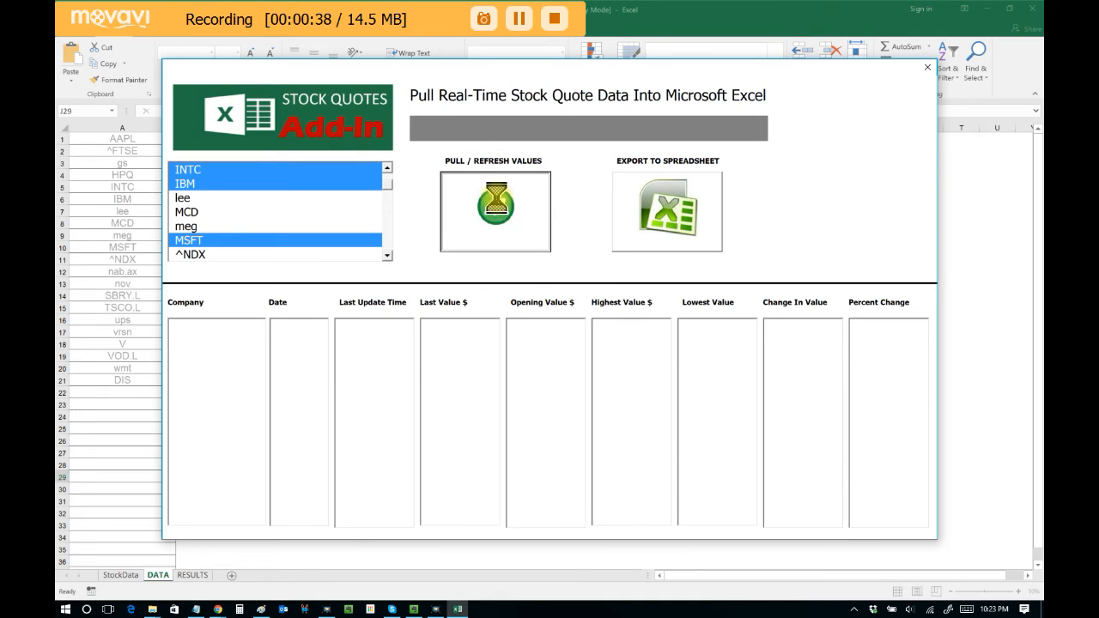
pyautogui.click(495, 211)
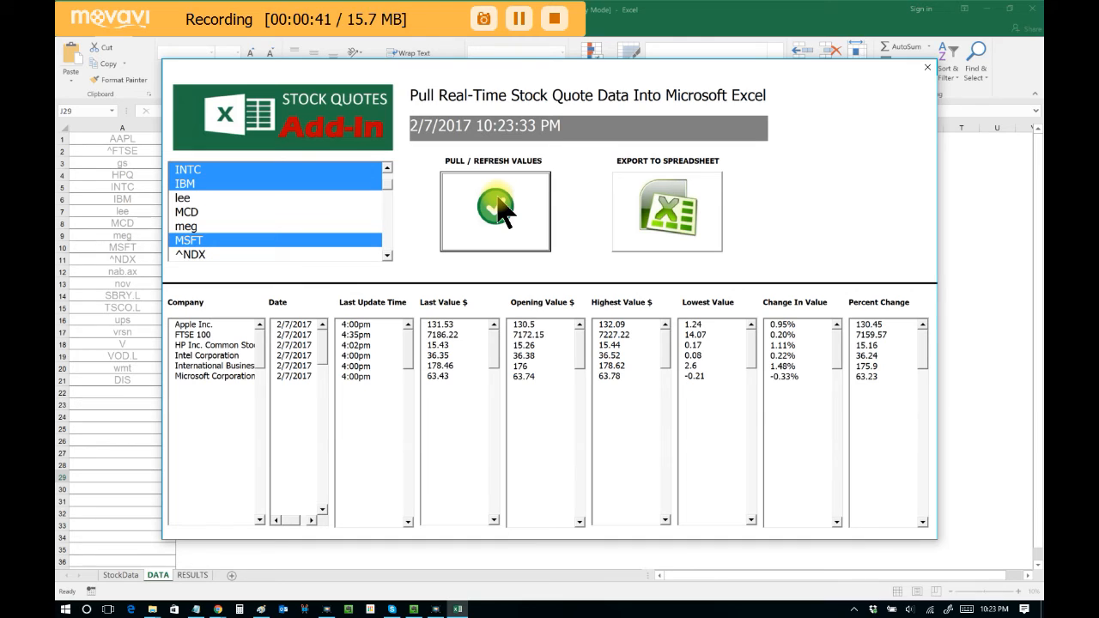
# Pick Intel Corporation in the results and export the quotes to the RESULTS sheet
pyautogui.click(495, 210)
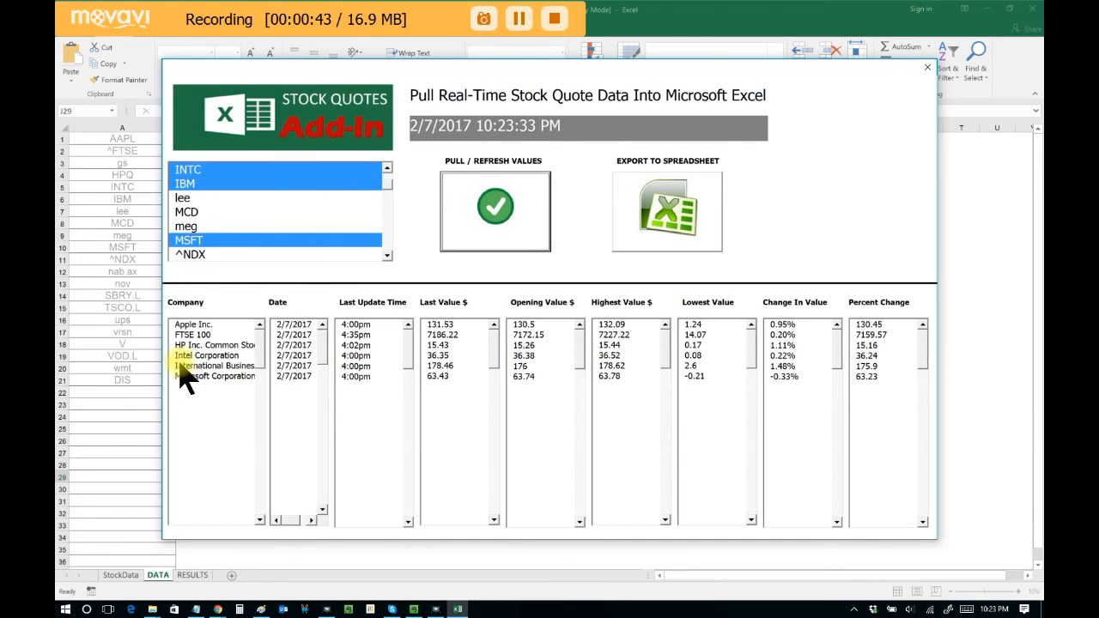
pyautogui.moveTo(902, 361)
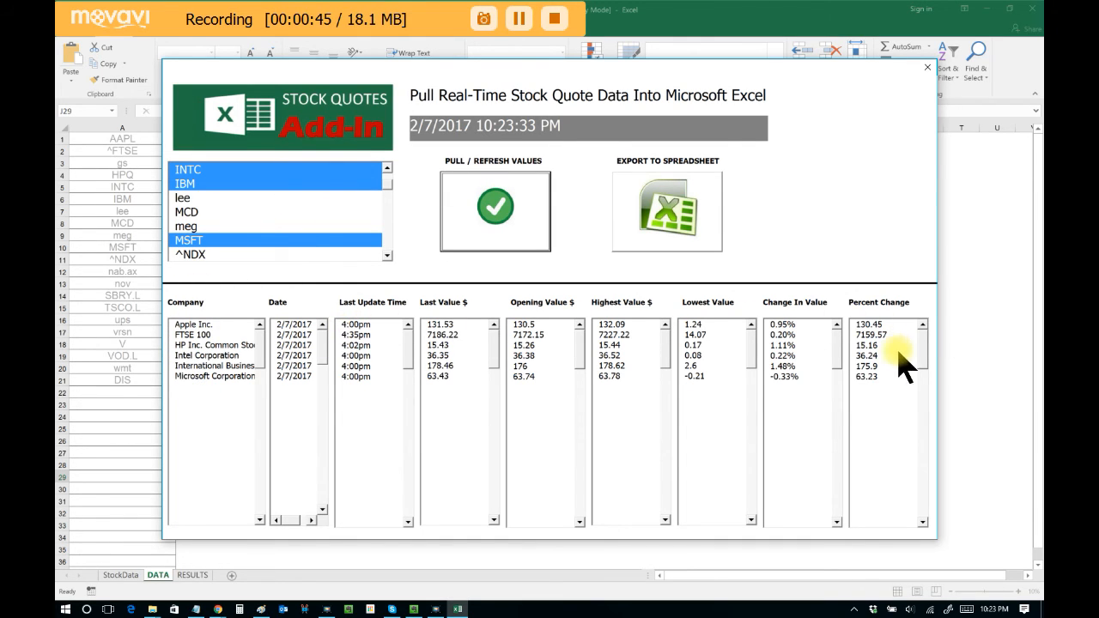
pyautogui.moveTo(859, 347)
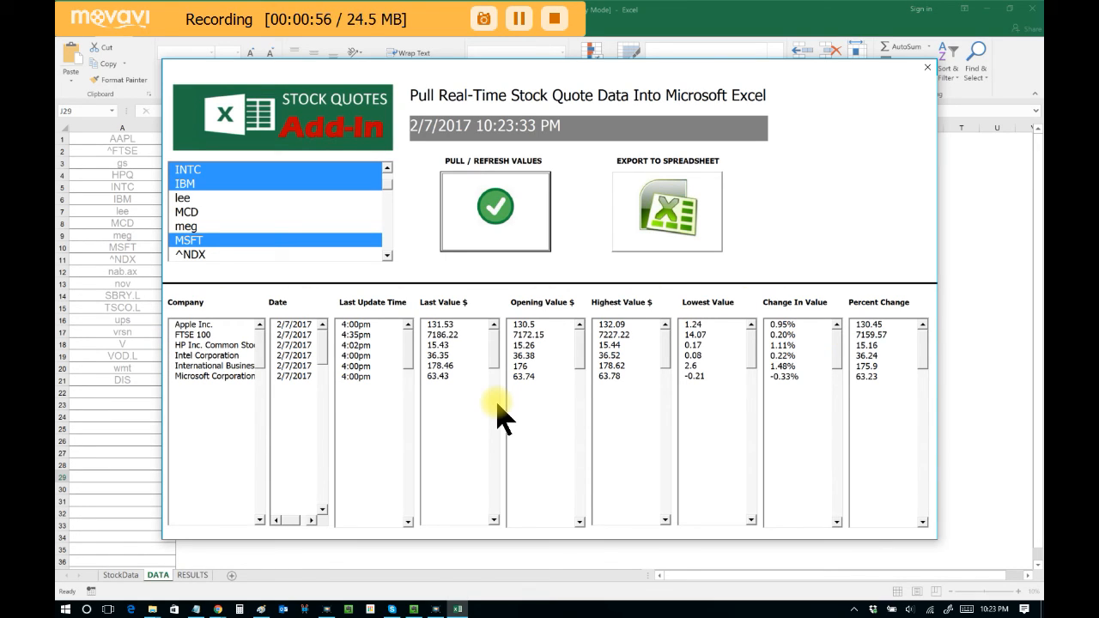
pyautogui.moveTo(666, 172)
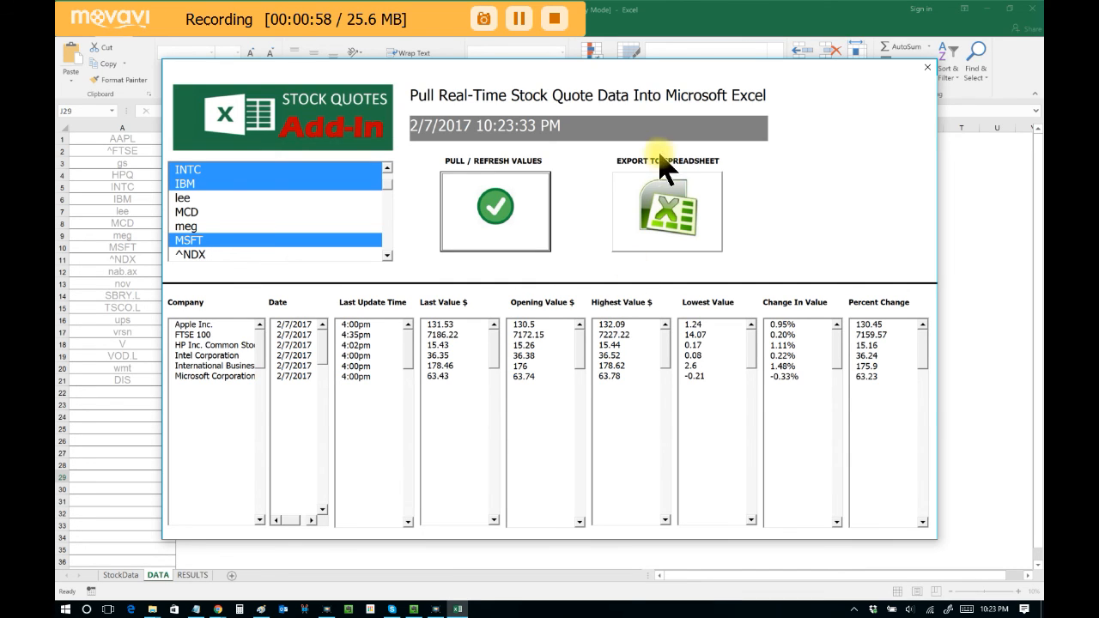
pyautogui.click(667, 213)
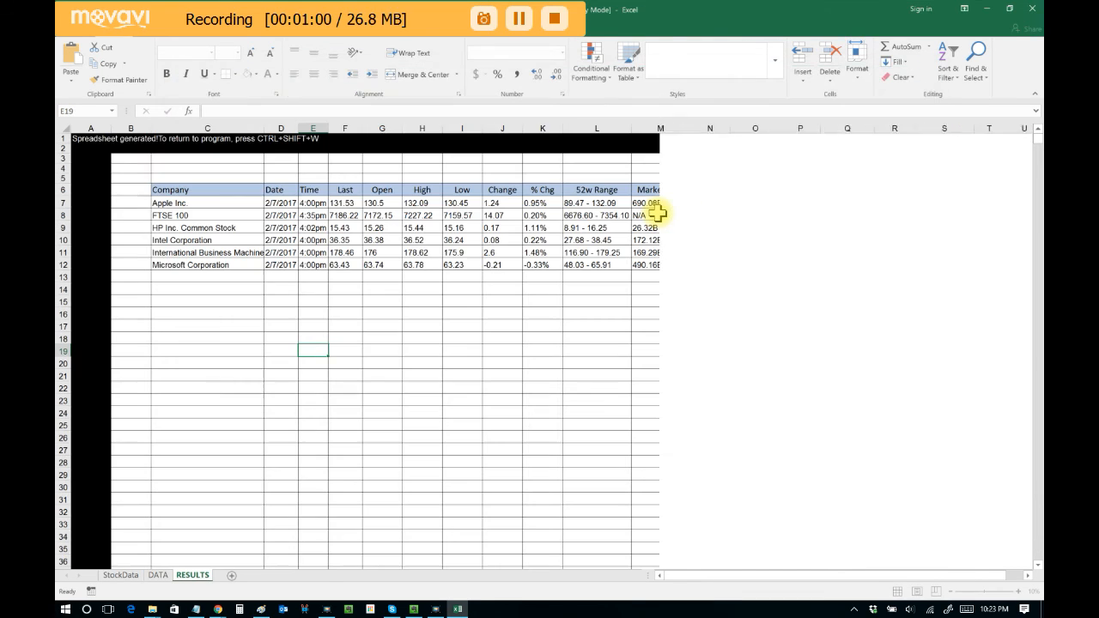